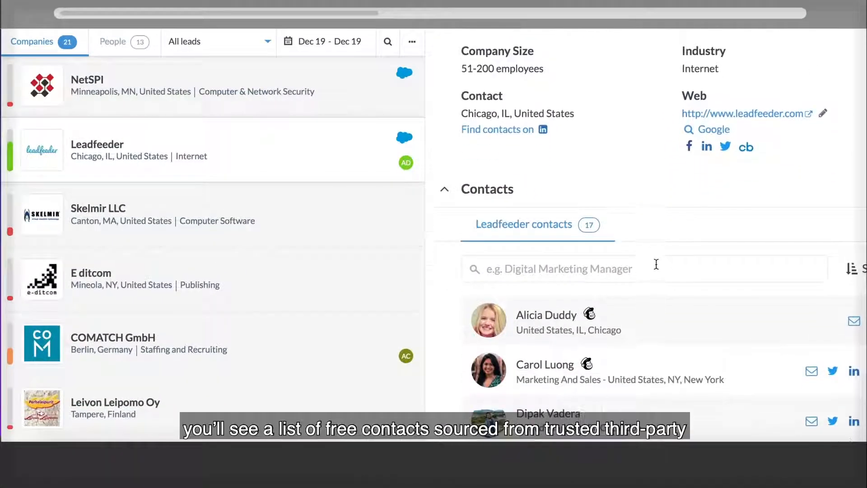
pyautogui.scroll(-3)
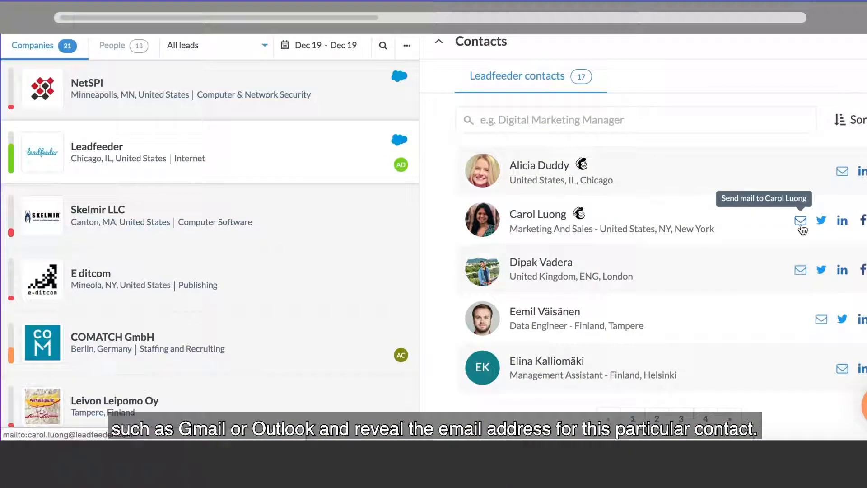
pyautogui.click(800, 219)
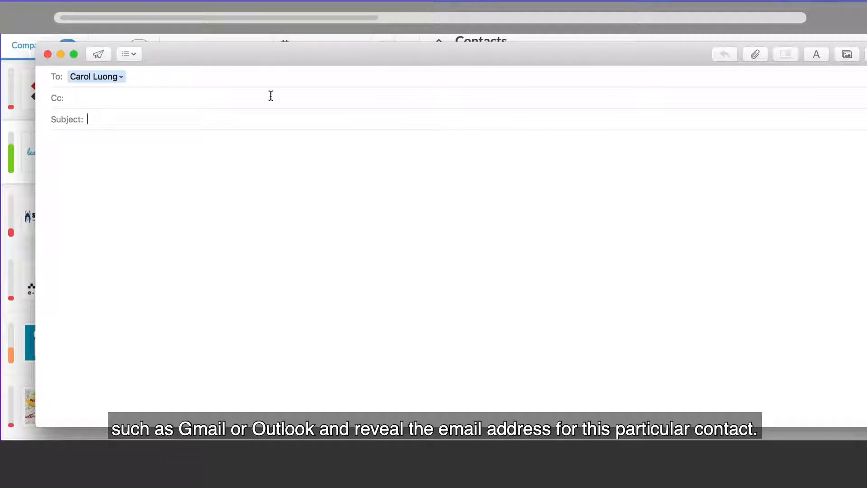
pyautogui.click(94, 76)
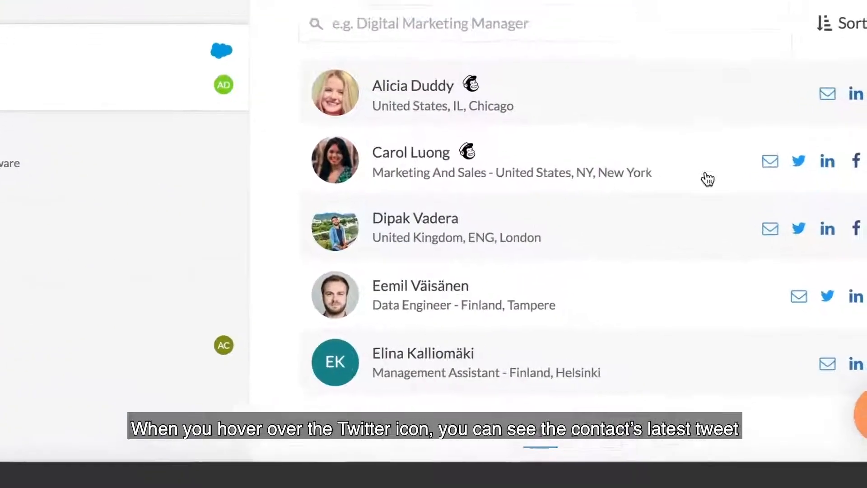
pyautogui.moveTo(798, 160)
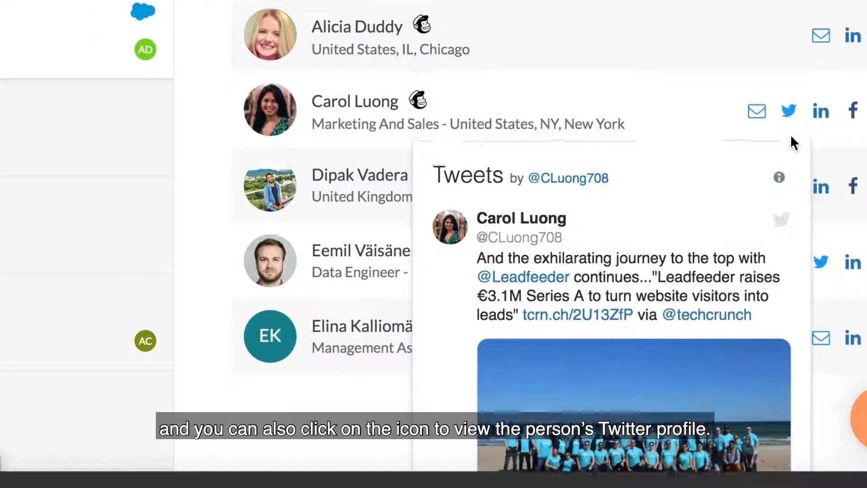
pyautogui.scroll(-3)
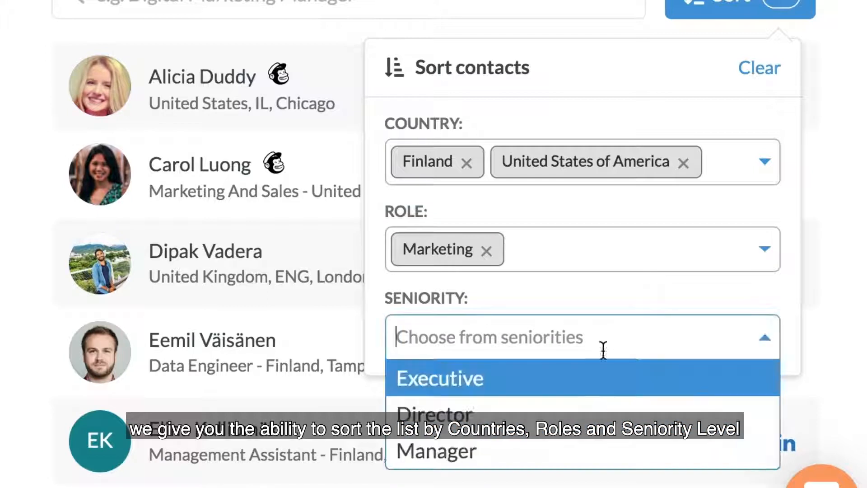
# Pick a seniority level for the Finland/US Marketing contacts, then search LinkedIn for contacts
pyautogui.click(435, 414)
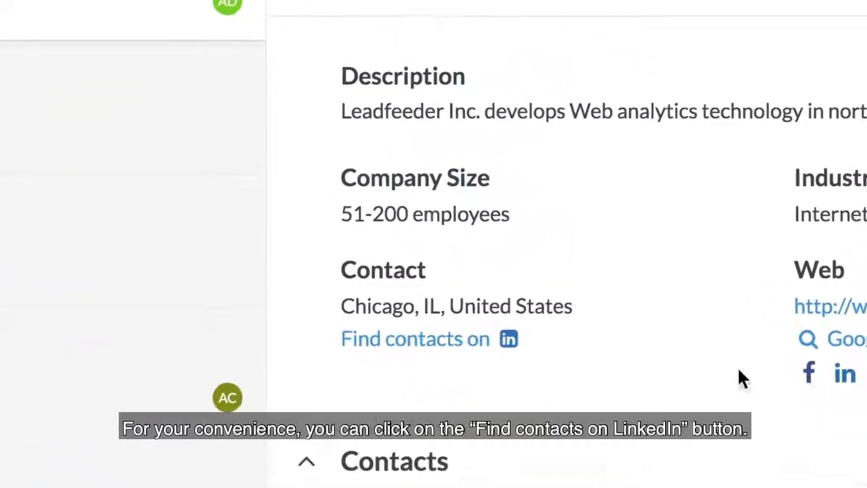
pyautogui.click(414, 338)
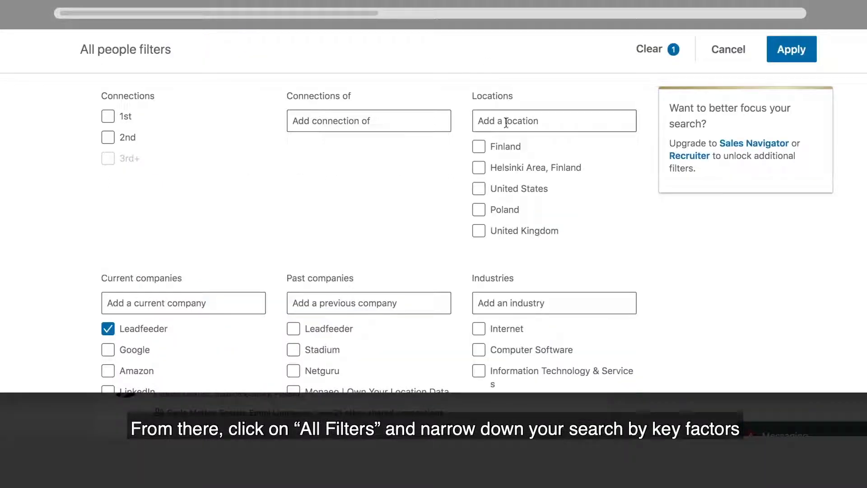
# Add location 'chi' and job title 'sales' to the Leadfeeder people search
pyautogui.write('chi')
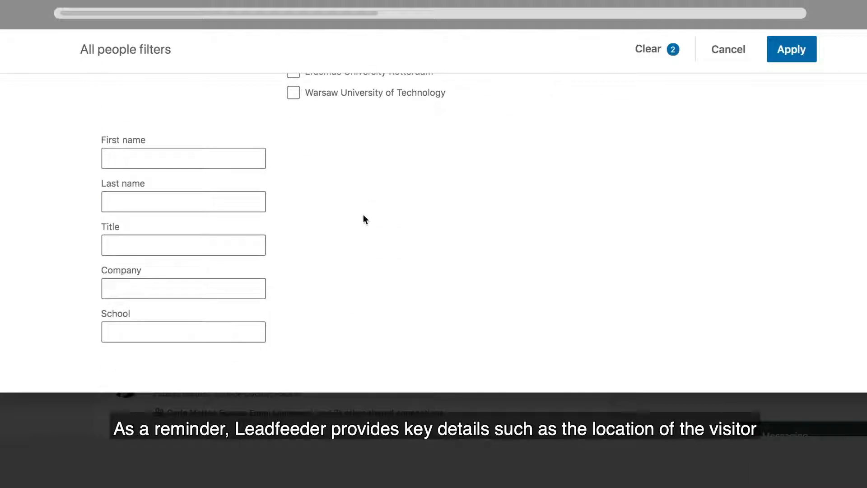
pyautogui.write('sales')
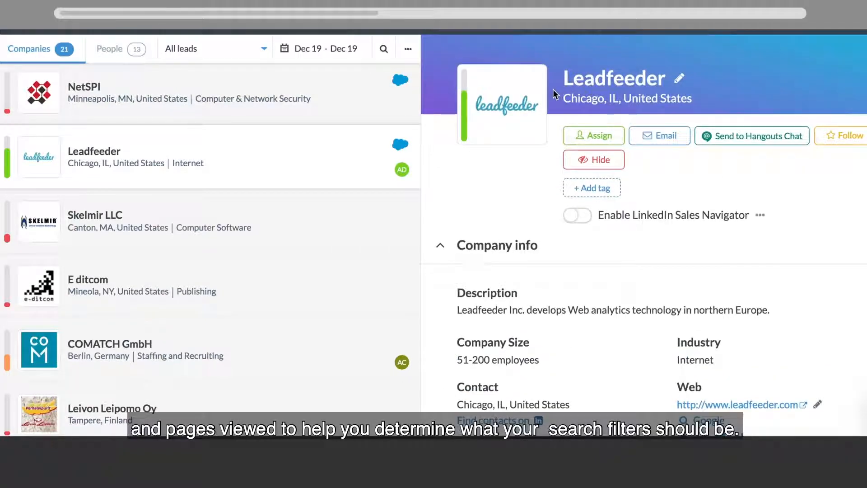
pyautogui.moveTo(730, 107)
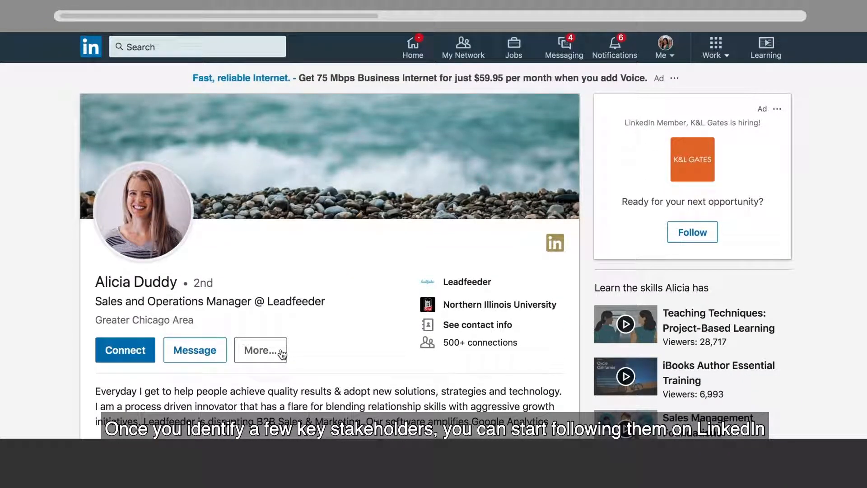
pyautogui.click(261, 349)
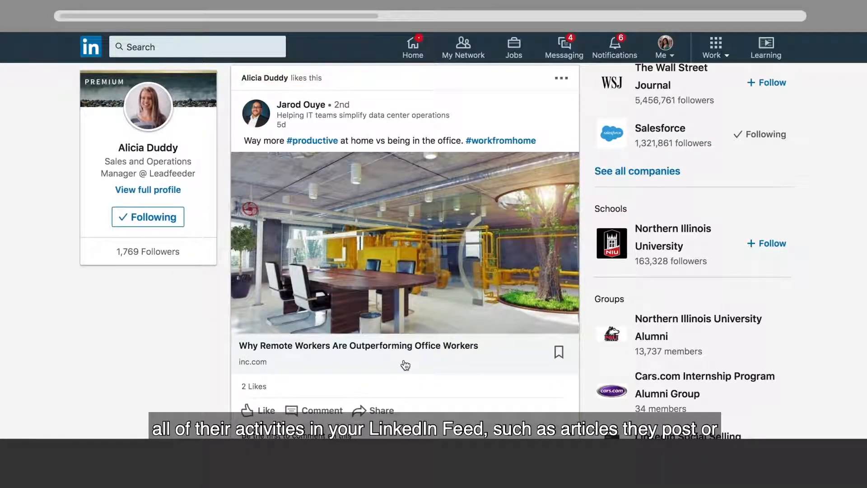
pyautogui.scroll(-3)
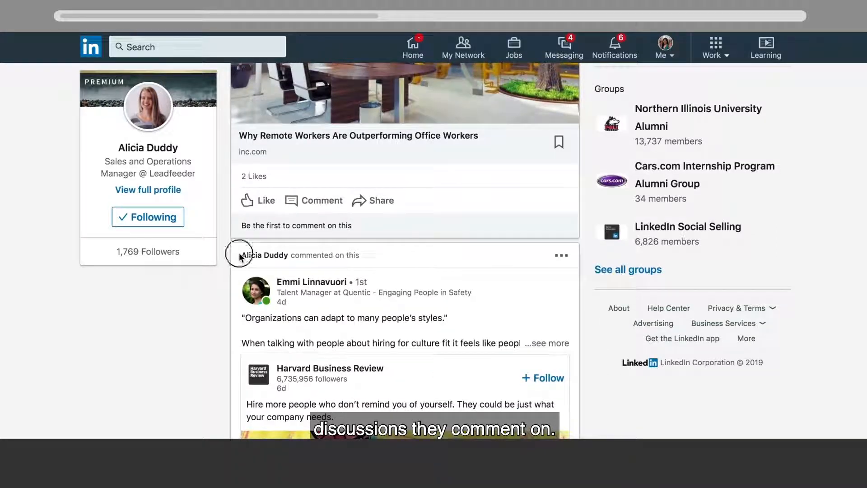
pyautogui.scroll(-3)
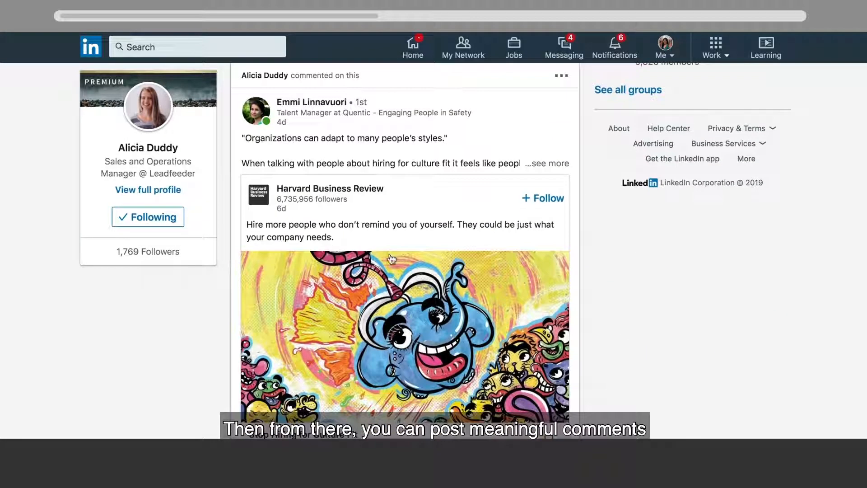